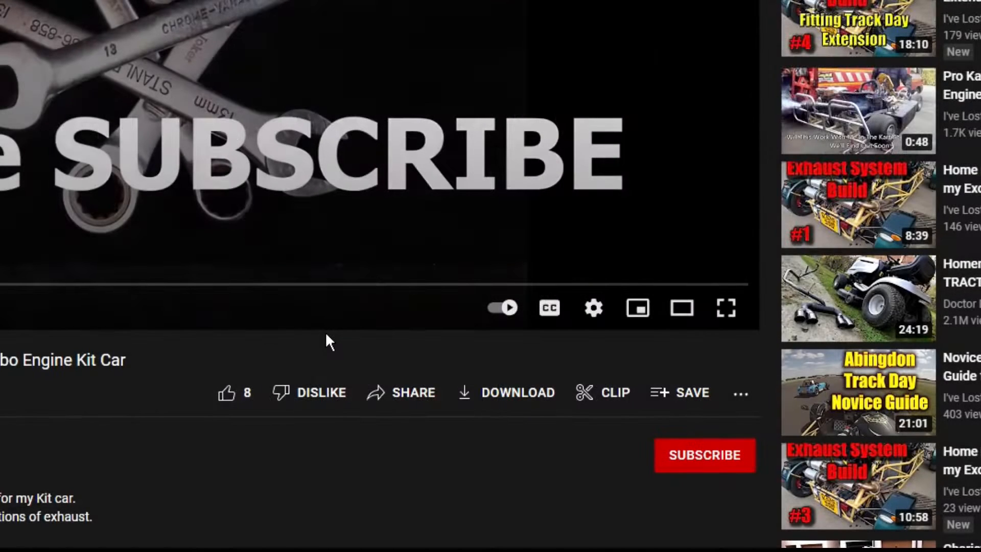
{"action": "mouse_move", "coordinate": [386, 193]}
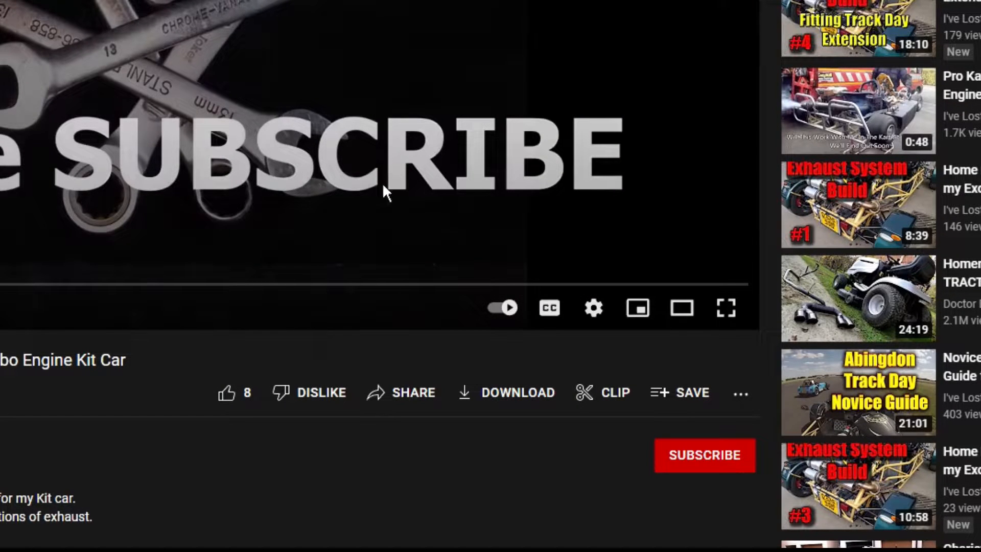
{"action": "mouse_move", "coordinate": [359, 12]}
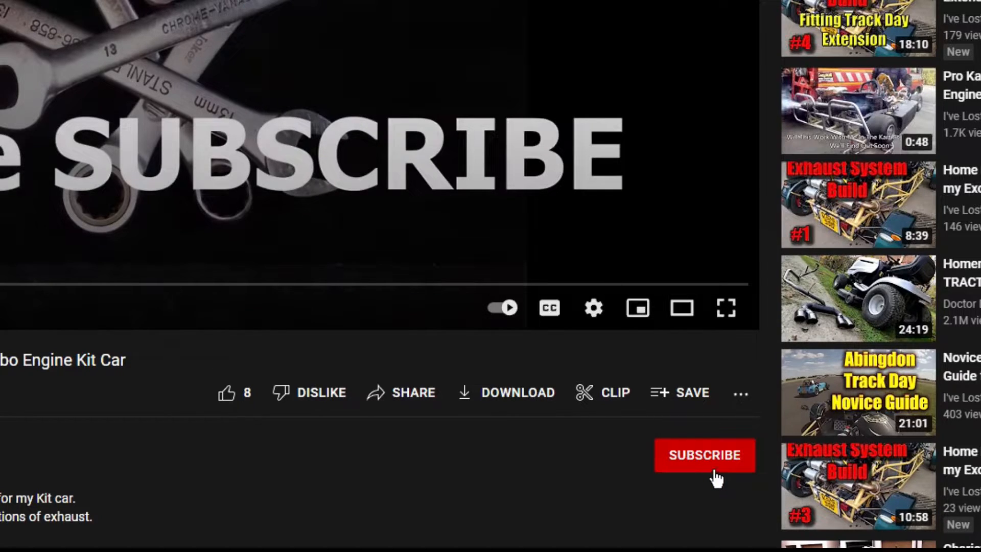
- Subscribe to the channel and reveal the bell's All, Personalized and None notification options
{"action": "left_click", "coordinate": [704, 455]}
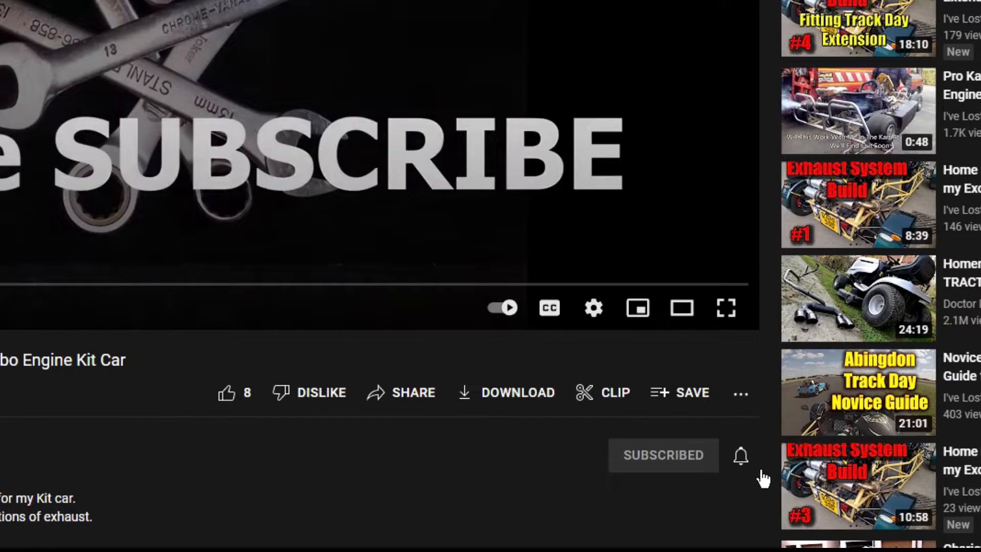
{"action": "mouse_move", "coordinate": [741, 456]}
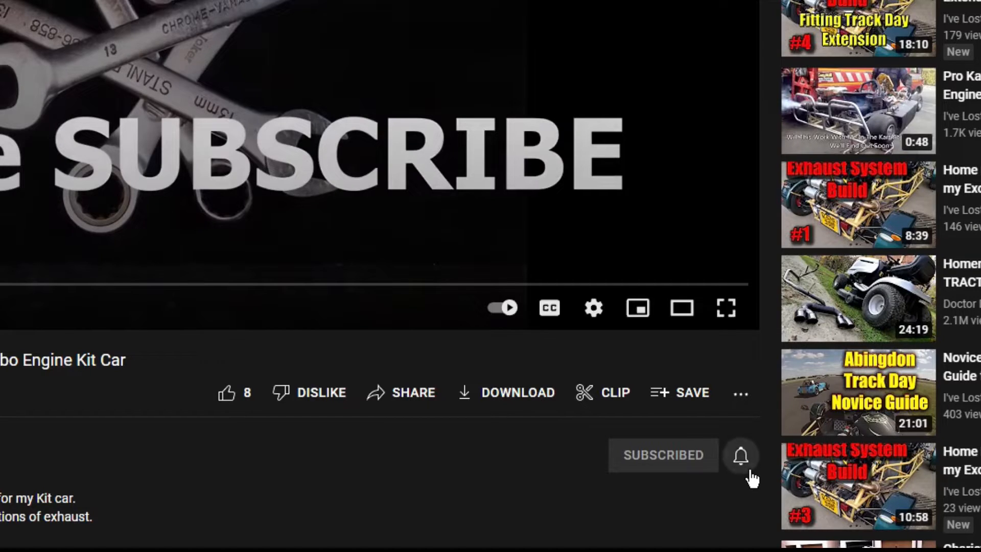
{"action": "left_click", "coordinate": [741, 455]}
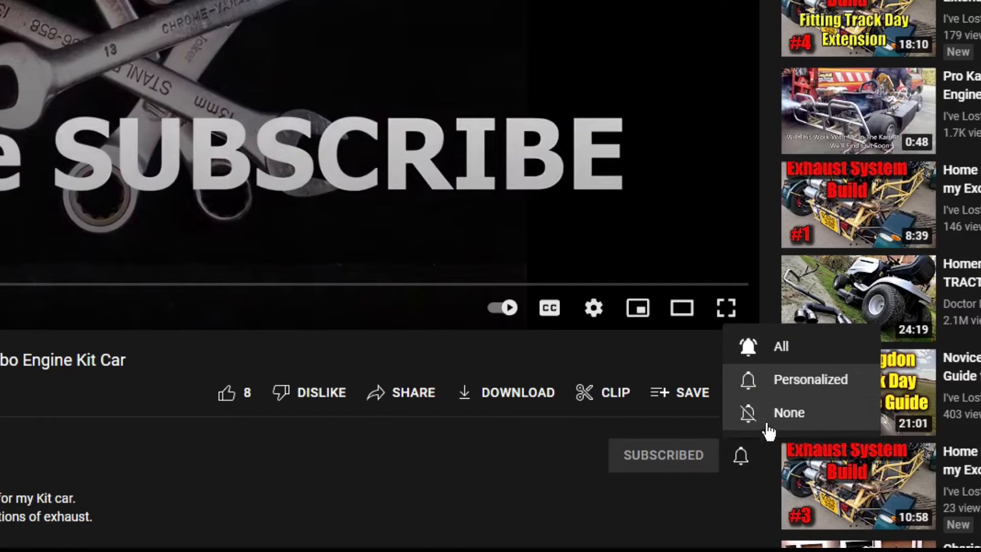
{"action": "mouse_move", "coordinate": [785, 363]}
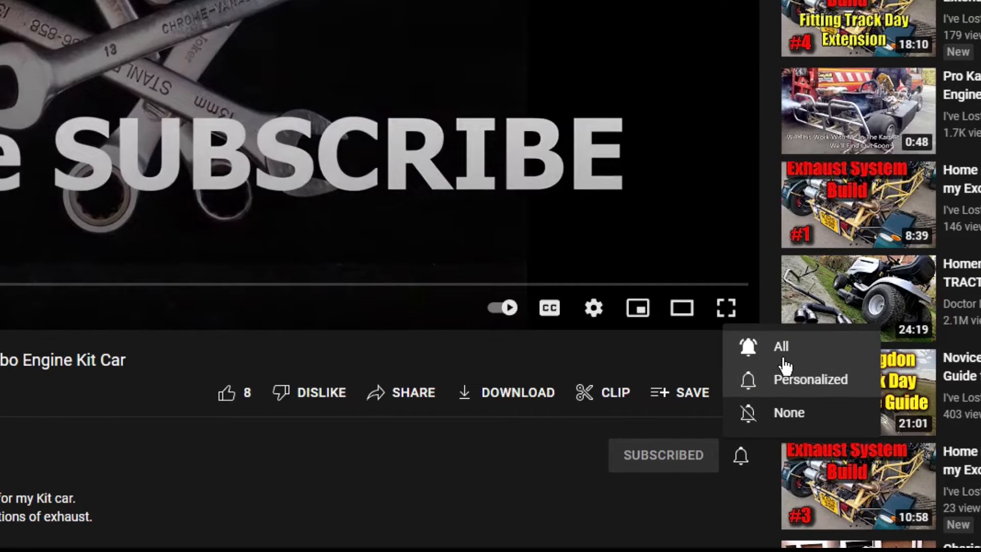